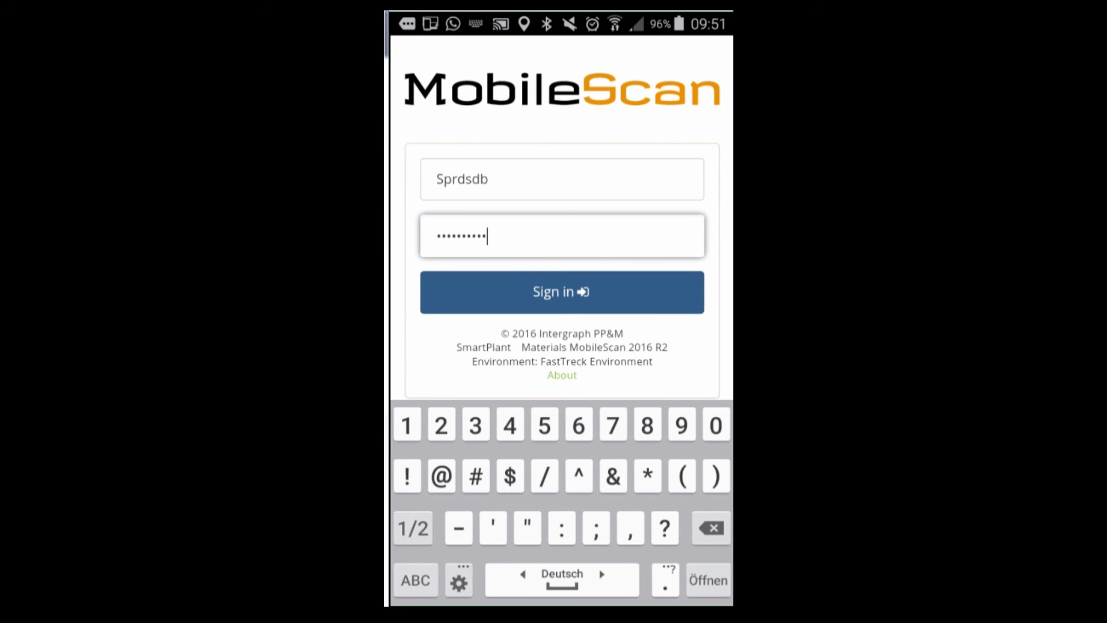
# Sign in and save the settings project DEMO, discipline CONSTRUCT, role PUBLIC.
pyautogui.click(561, 292)
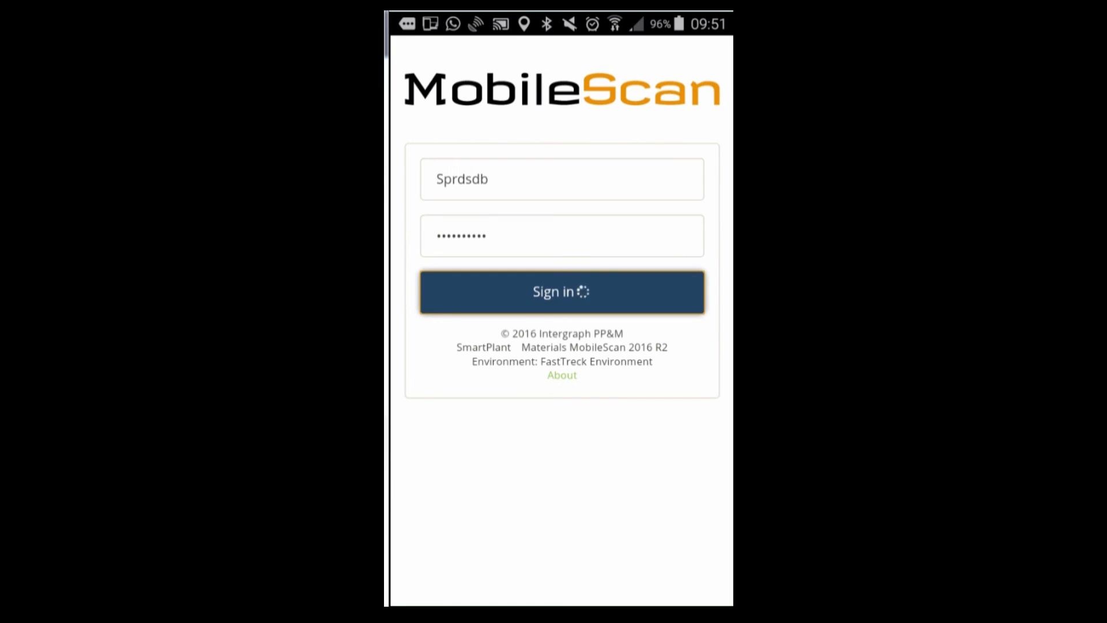
pyautogui.click(561, 292)
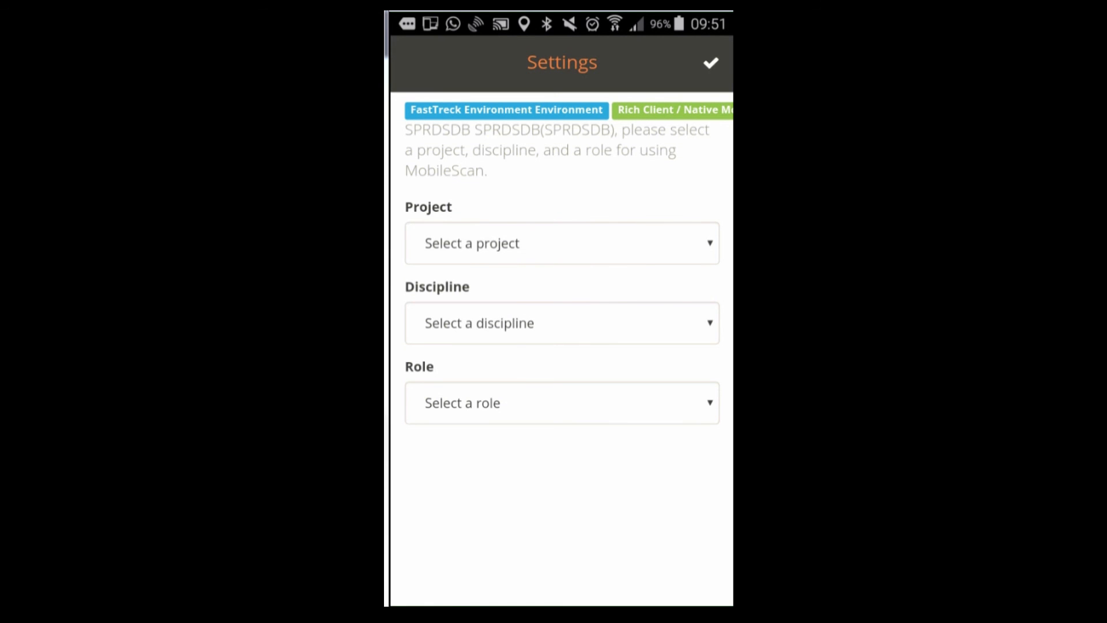
pyautogui.click(561, 243)
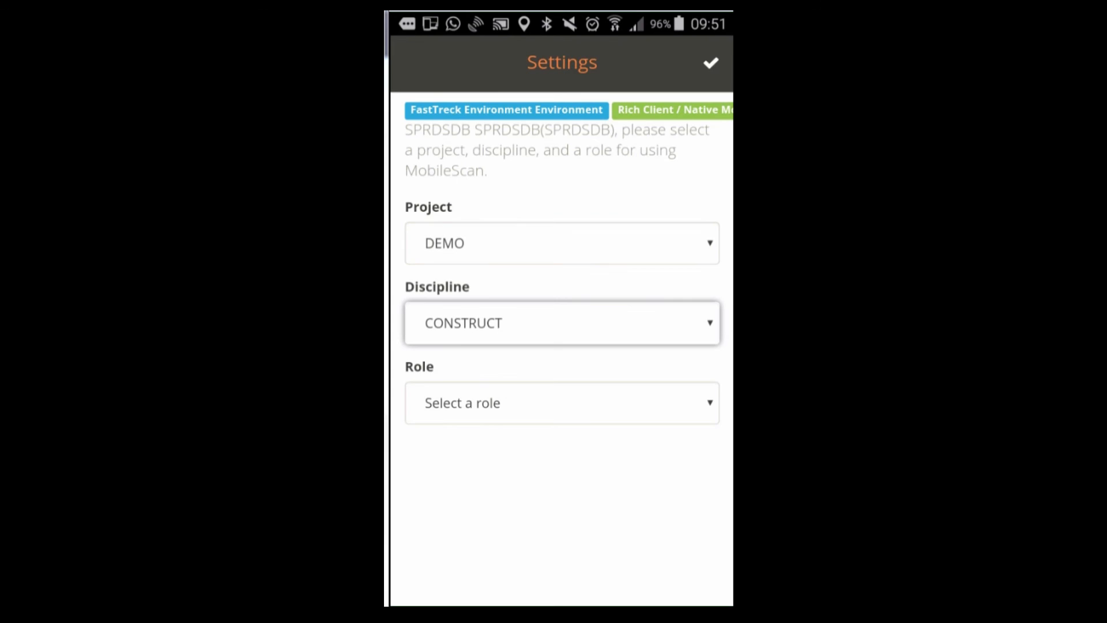
pyautogui.click(562, 402)
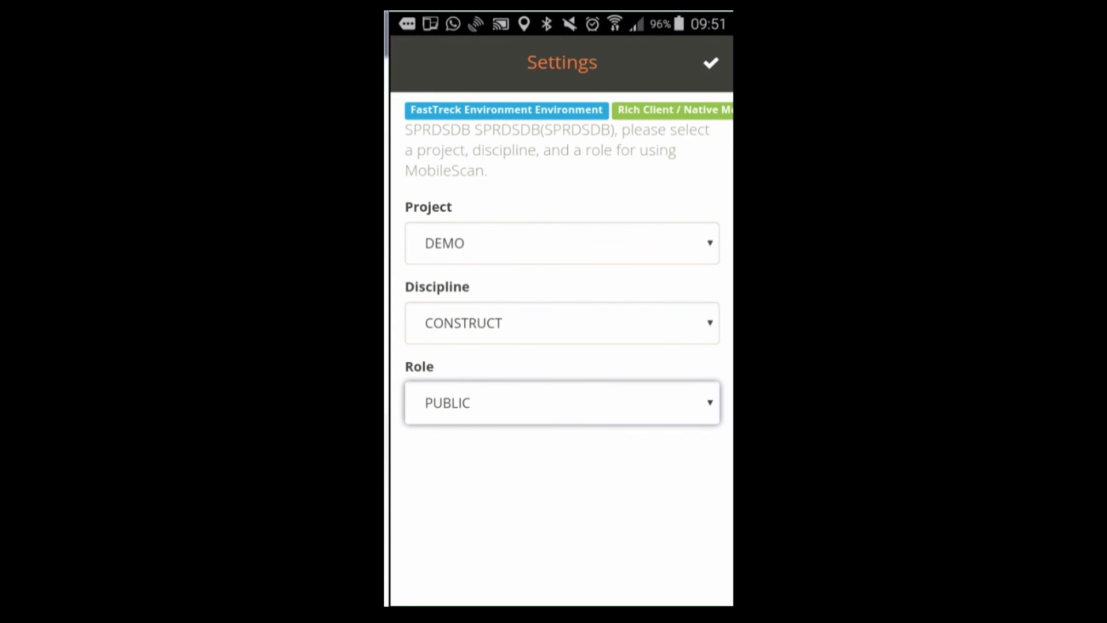
pyautogui.click(710, 62)
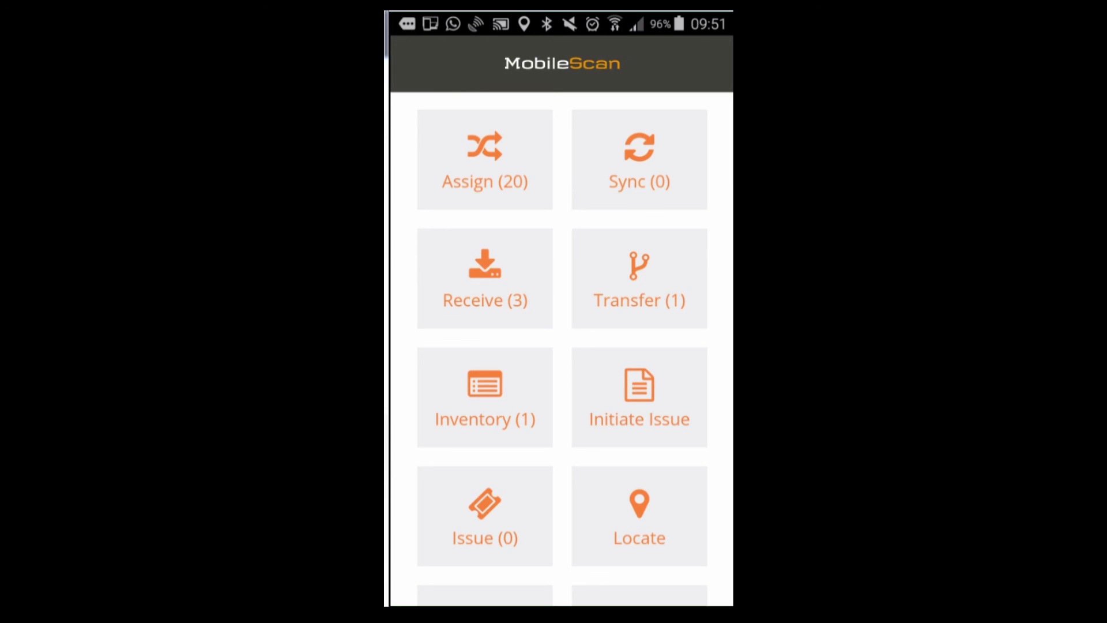
# Start a new receipt in Receive with warehouse WH-1 and location A1.
pyautogui.click(485, 278)
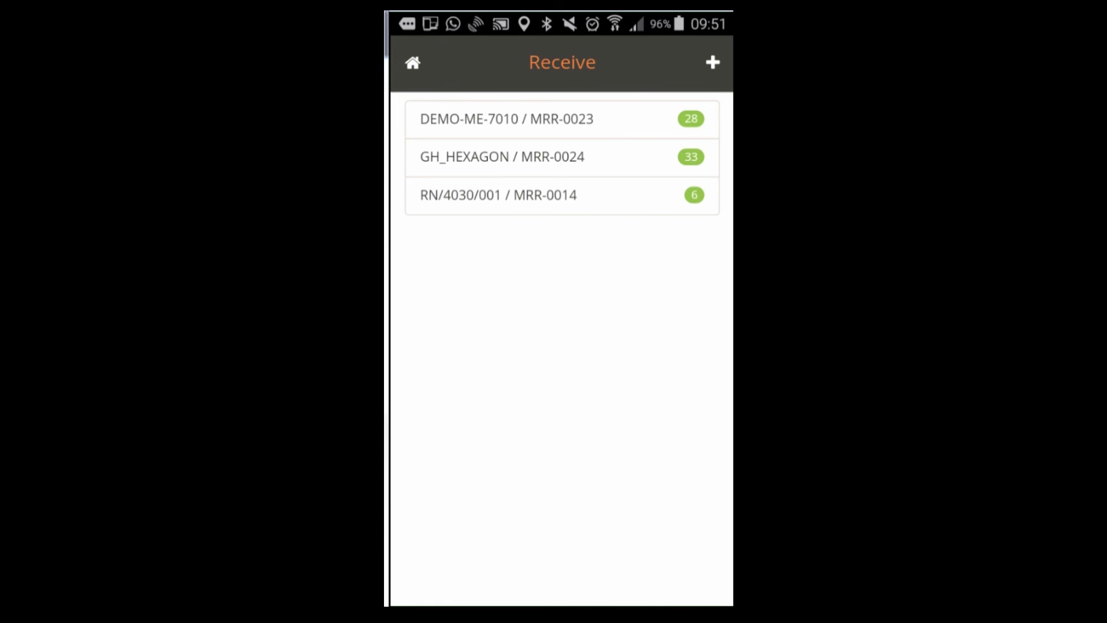
pyautogui.click(711, 62)
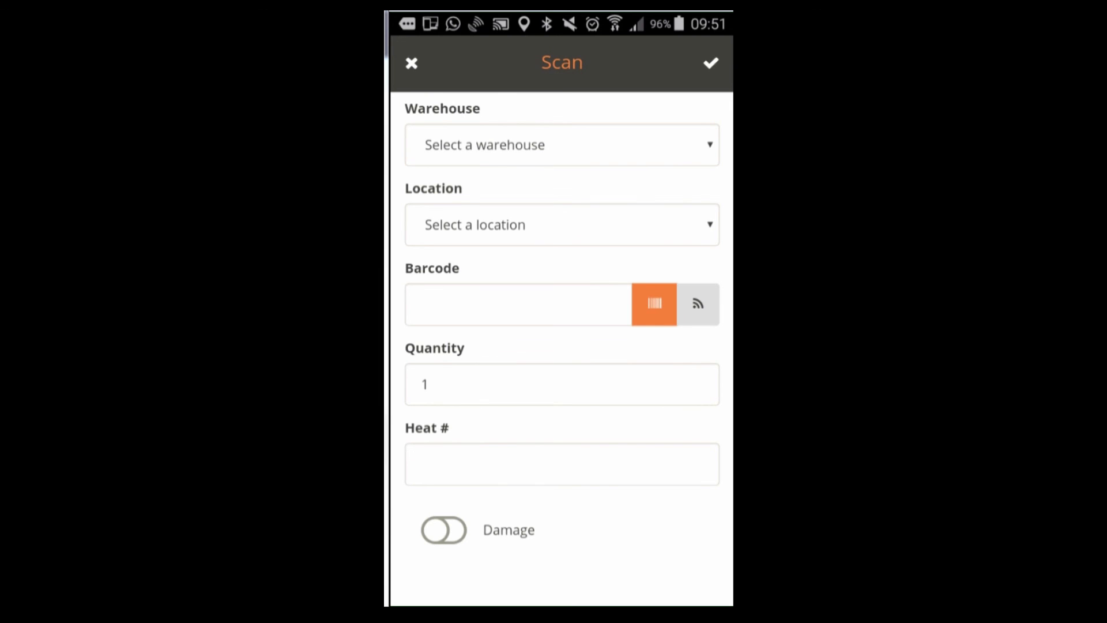
pyautogui.click(561, 144)
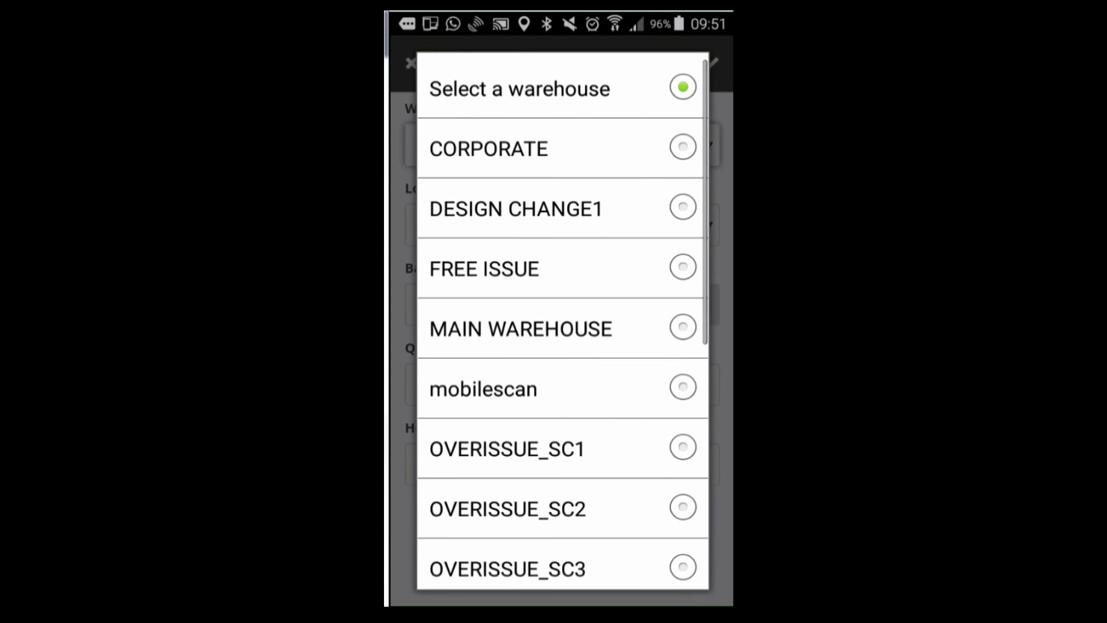
pyautogui.scroll(-3)
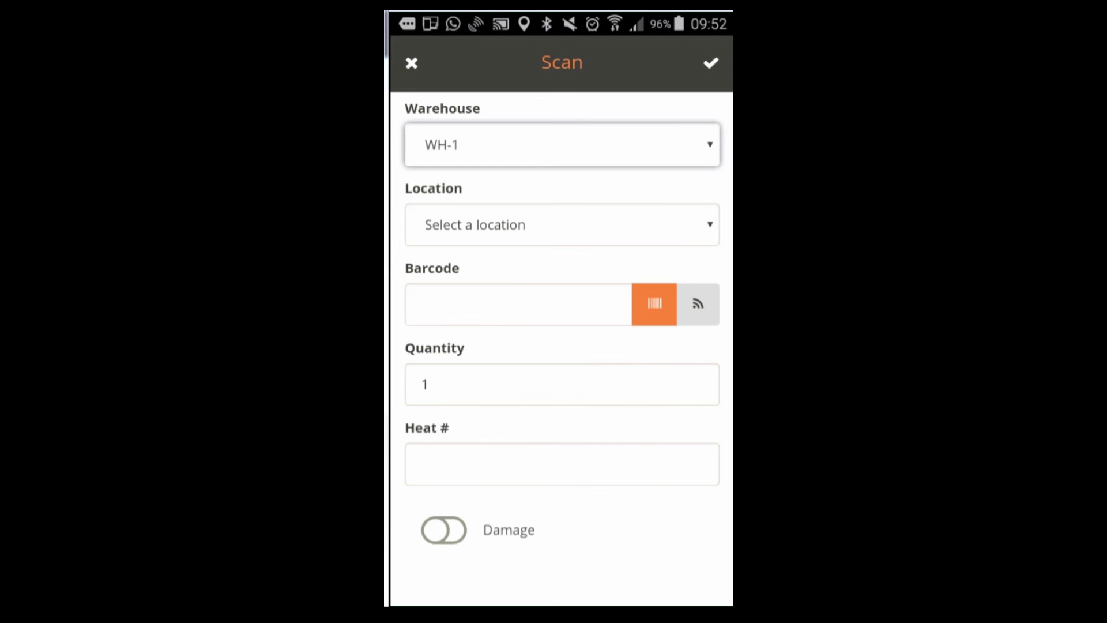
pyautogui.click(561, 224)
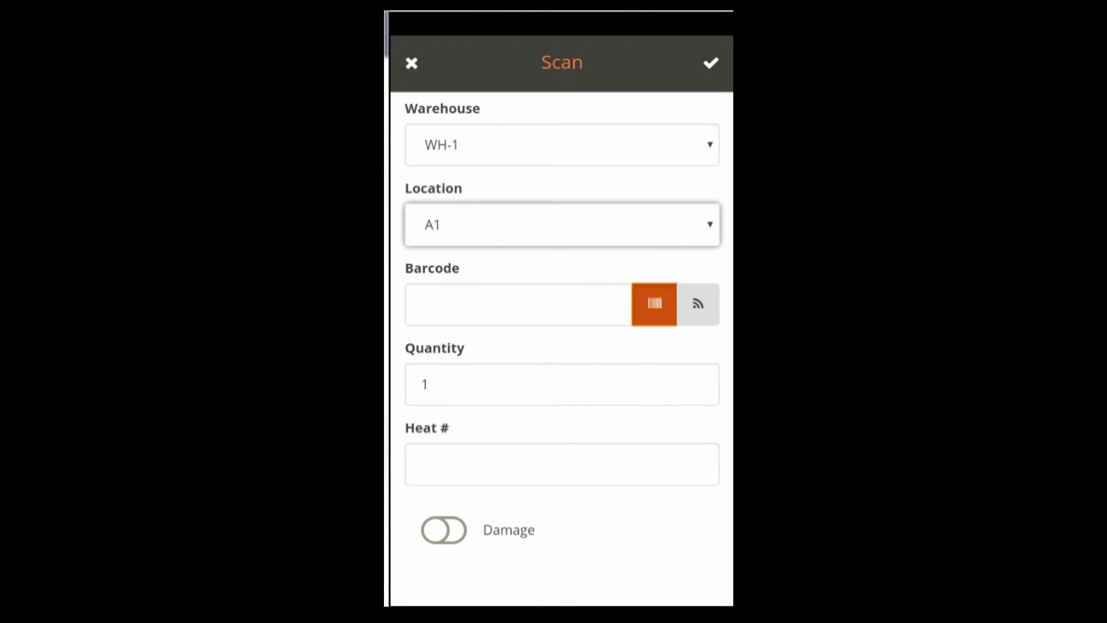
# Scan QR barcode IDGD5604 (project DEMO, ident I0756793) and acknowledge the alert.
pyautogui.click(652, 304)
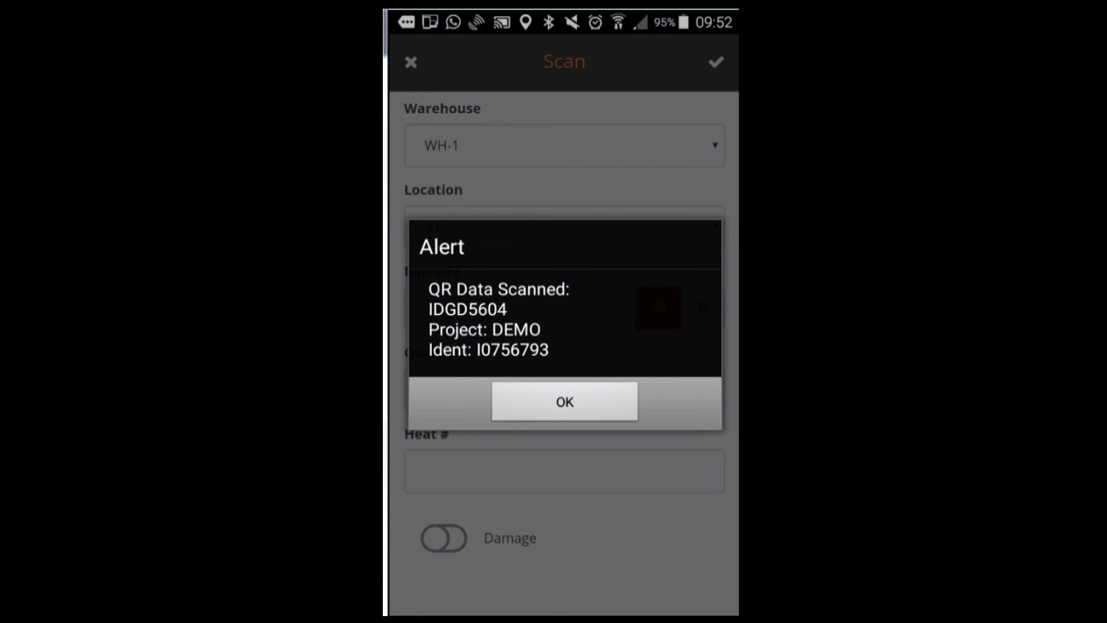
pyautogui.click(564, 401)
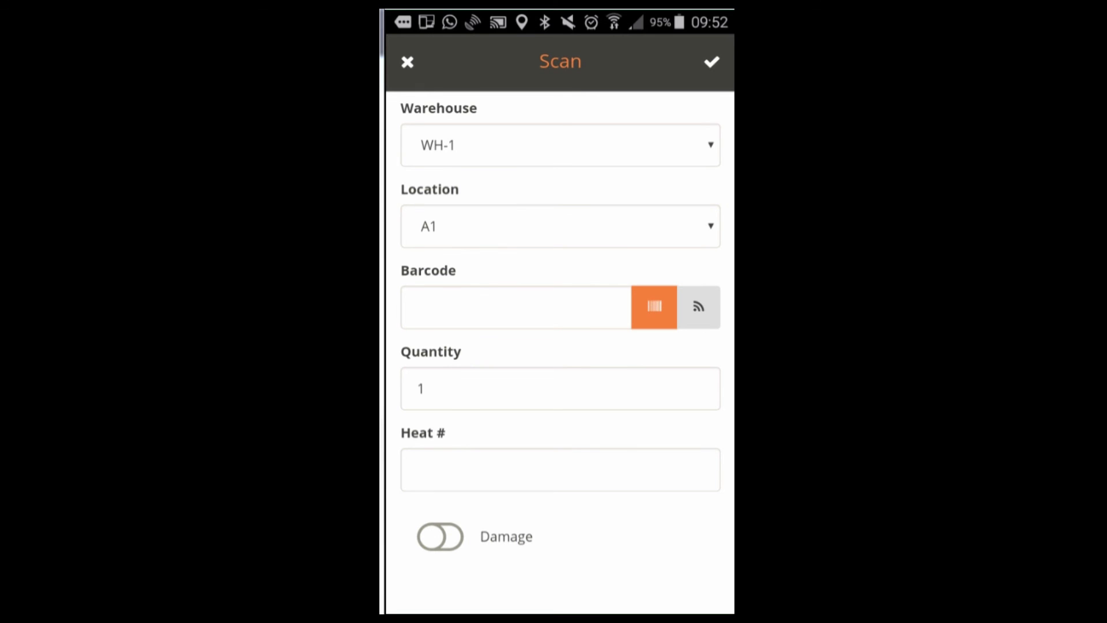
# Enter barcode IDGD5604 to list its RFID tags for idents I0756793 and I0756789.
pyautogui.write('IDGD5604')
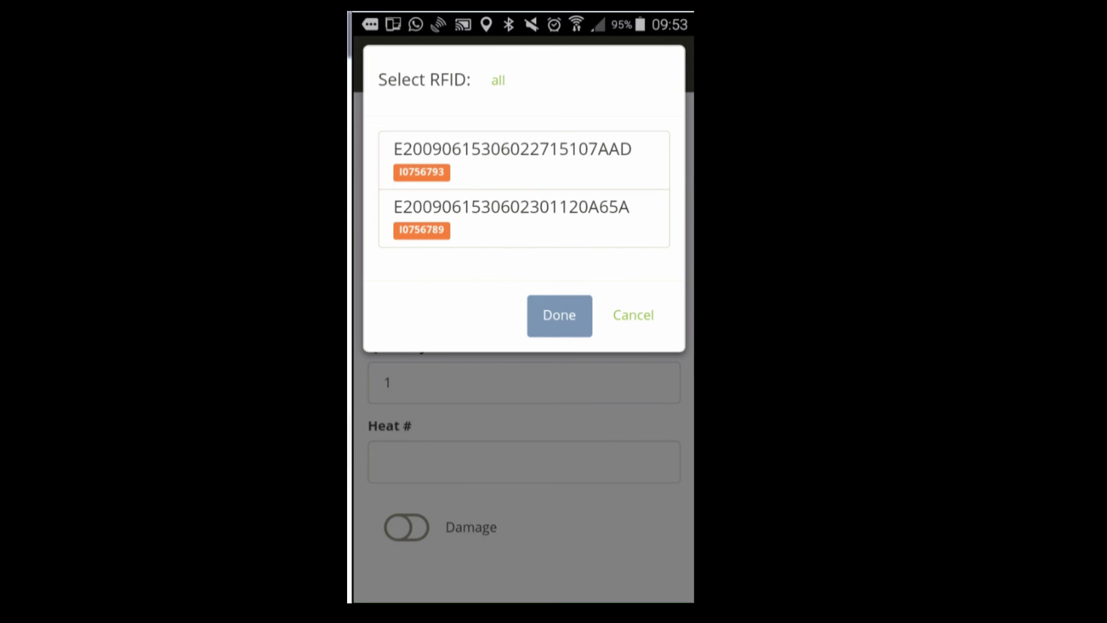
# Select the RFID tags for I0756793 and I0756789, confirm them and save the receipt.
pyautogui.click(512, 159)
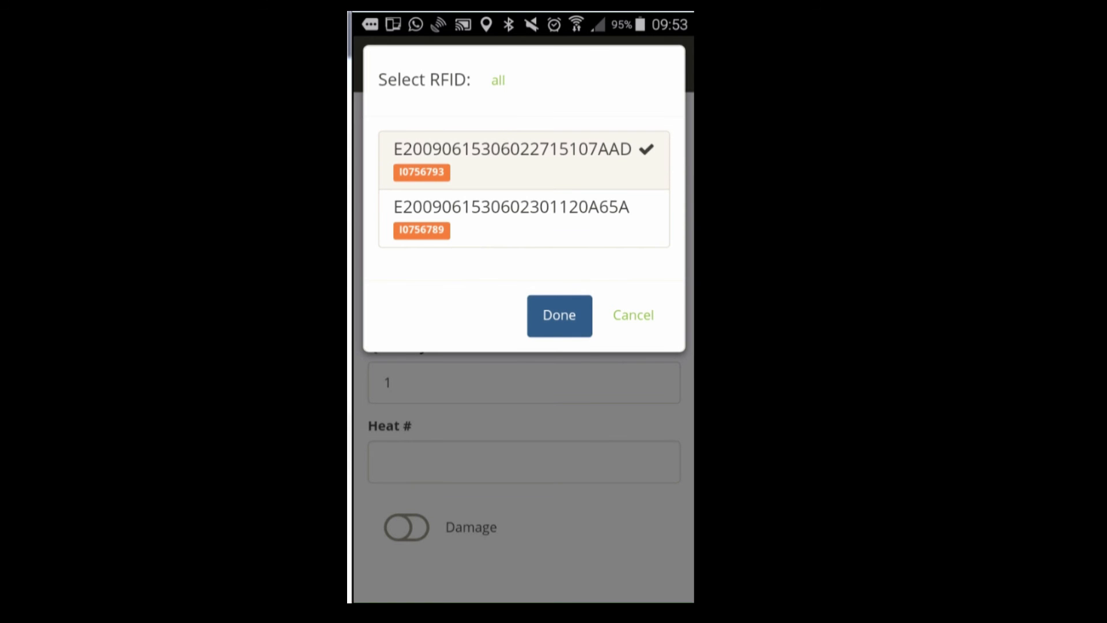
pyautogui.click(510, 207)
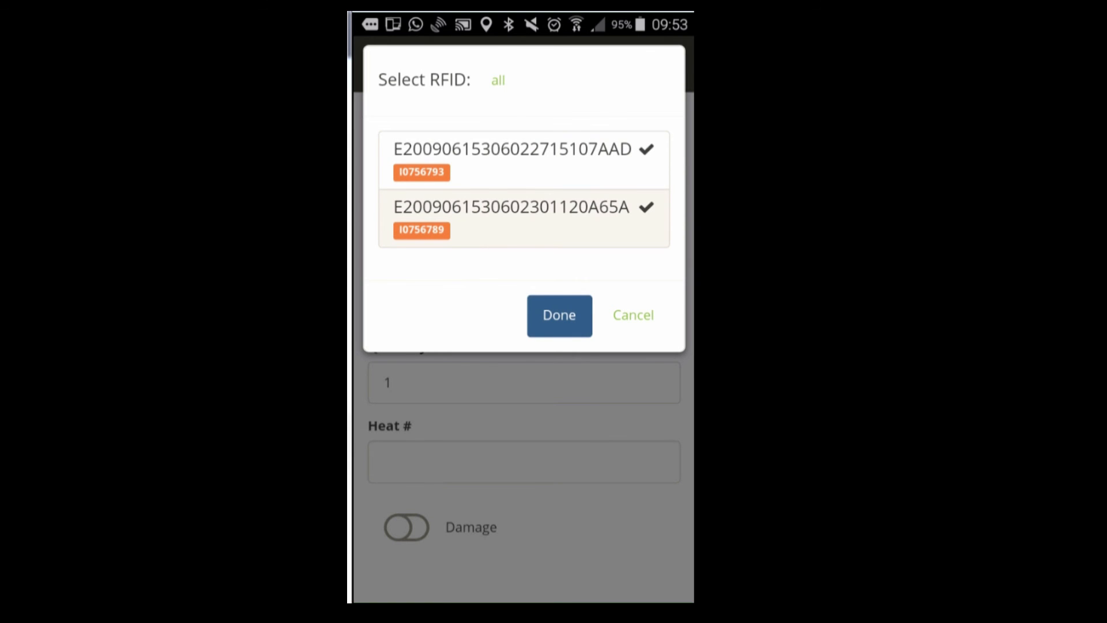
pyautogui.click(559, 315)
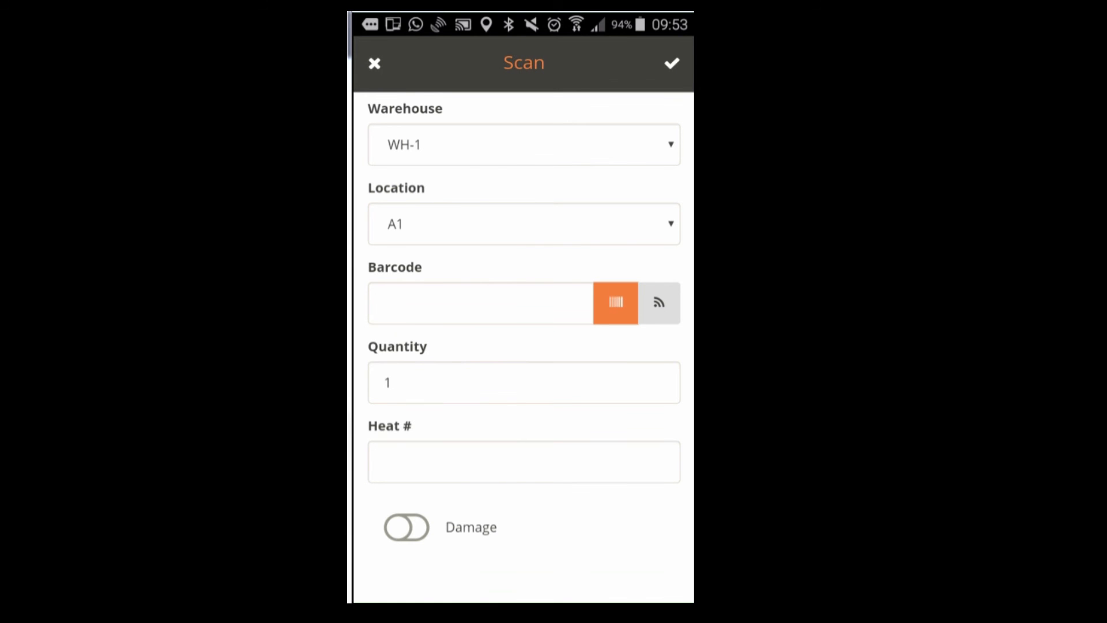
pyautogui.click(374, 63)
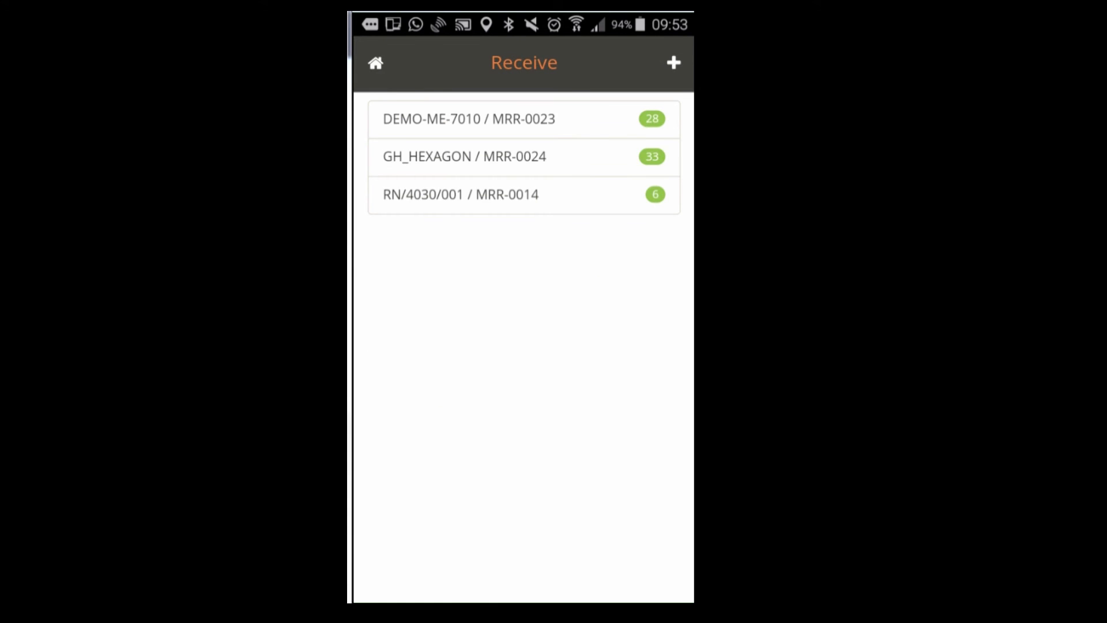
pyautogui.click(375, 62)
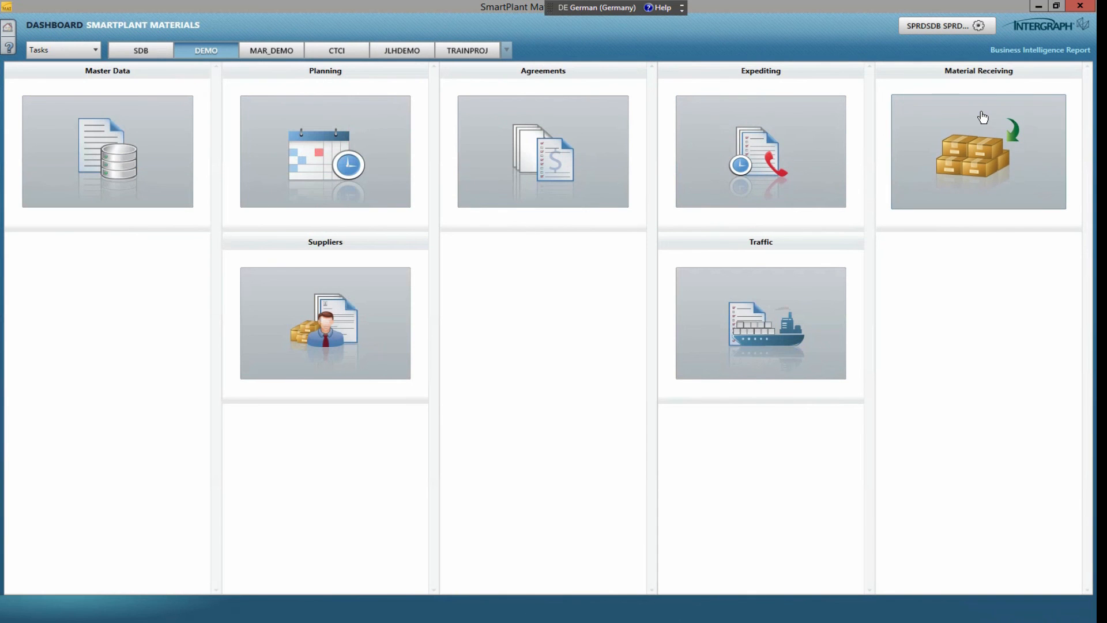
# Open MRR-0024 under agreement GH_HEXAGON in receiving and show its line items.
pyautogui.click(978, 150)
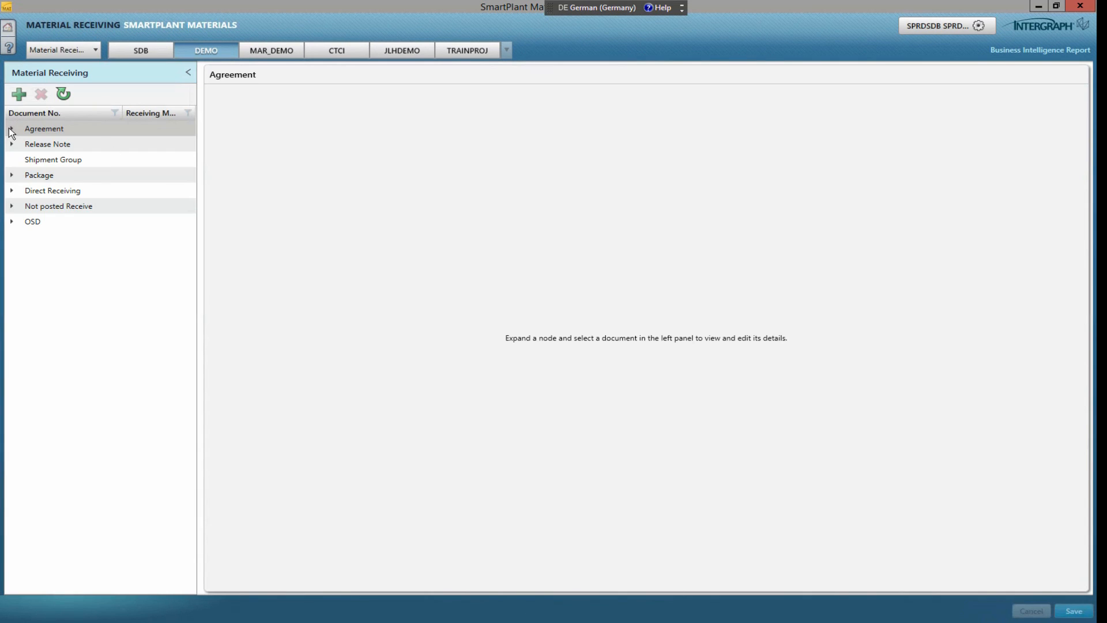
pyautogui.click(12, 128)
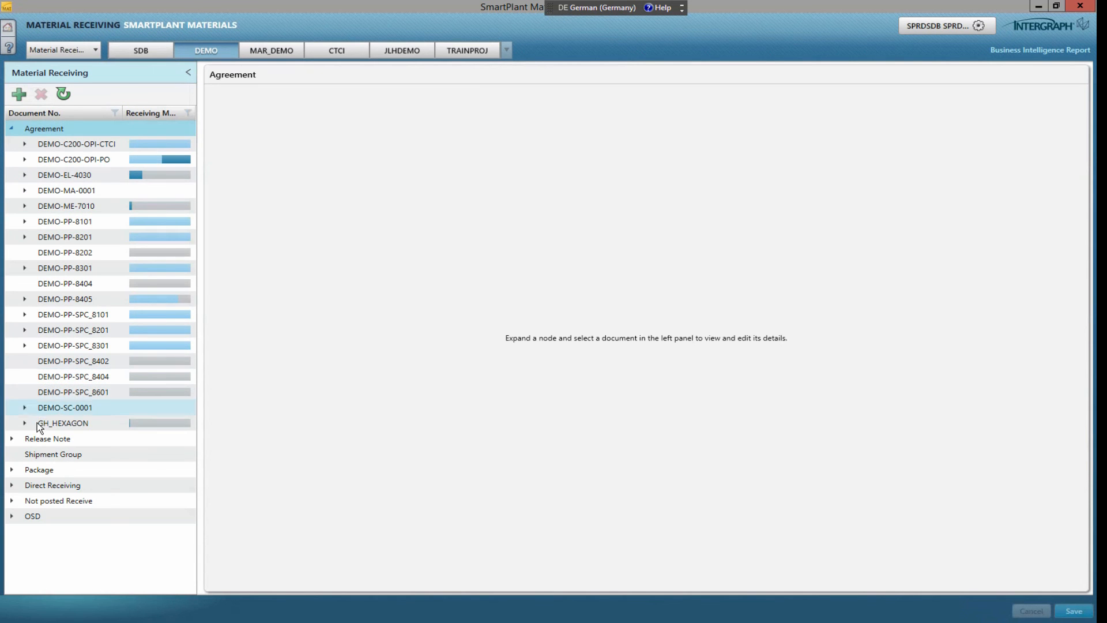
pyautogui.click(24, 423)
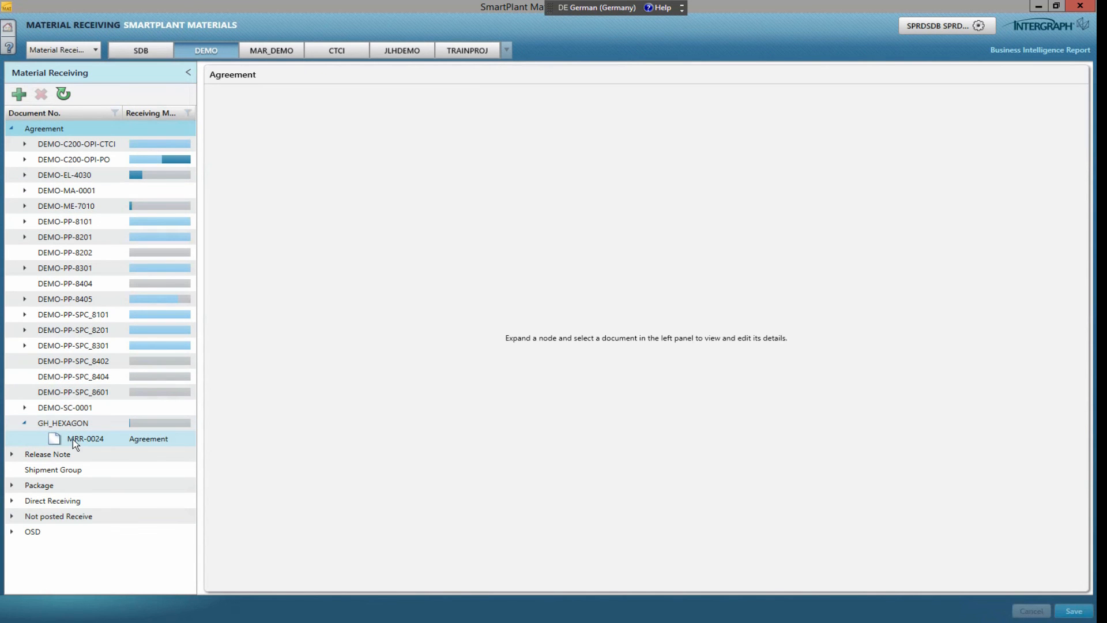
pyautogui.click(85, 439)
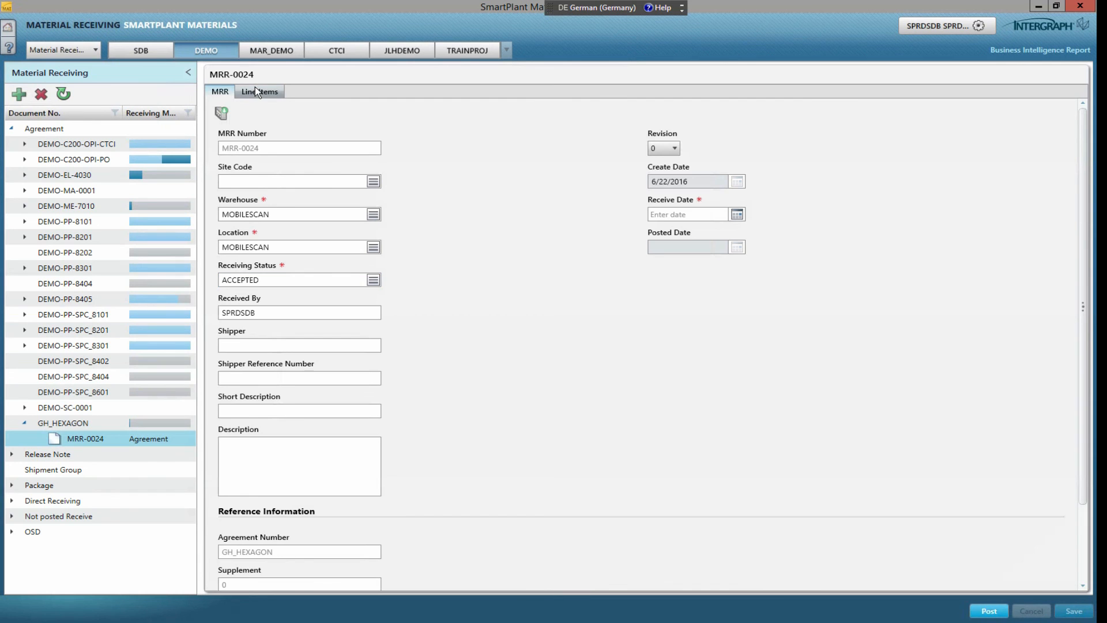
pyautogui.click(258, 91)
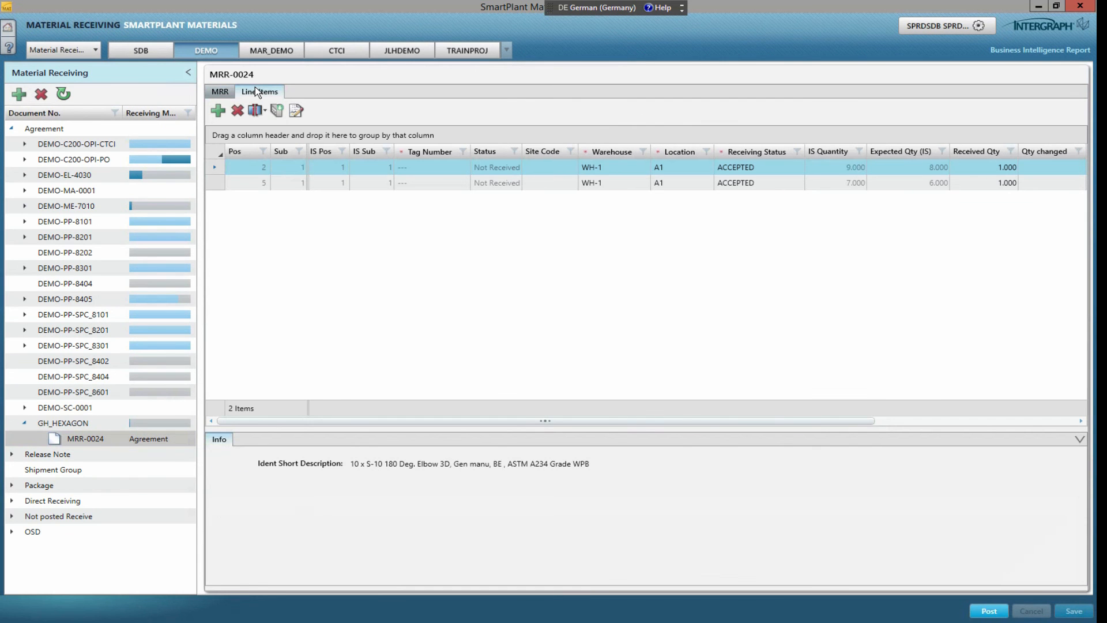
pyautogui.moveTo(597, 429)
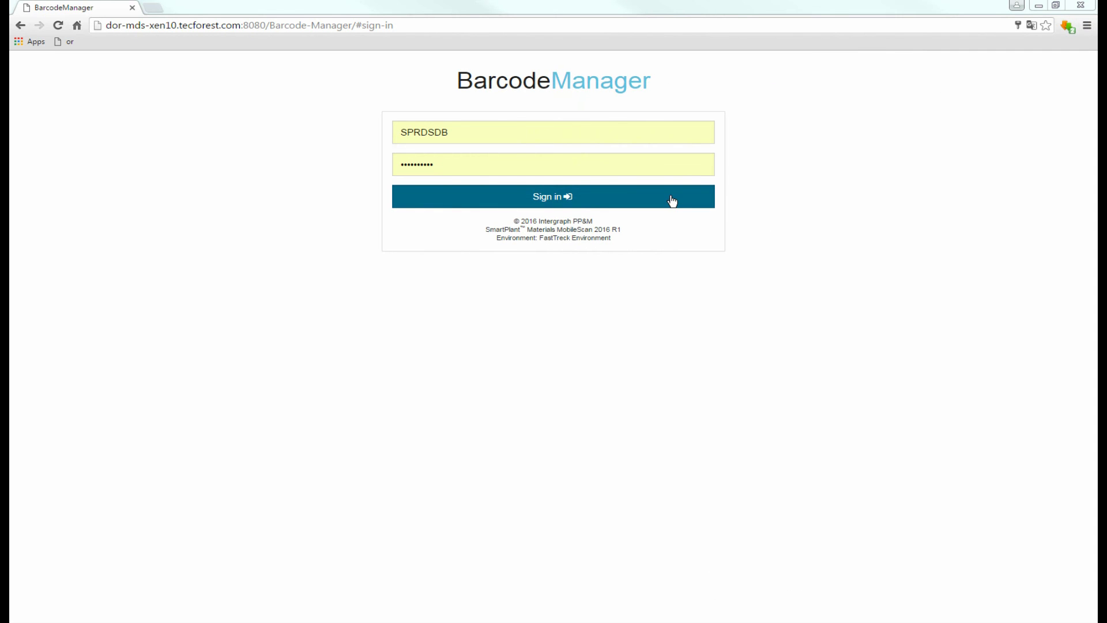
# Sign in to BarcodeManager and save project DEMO as the working settings.
pyautogui.click(553, 196)
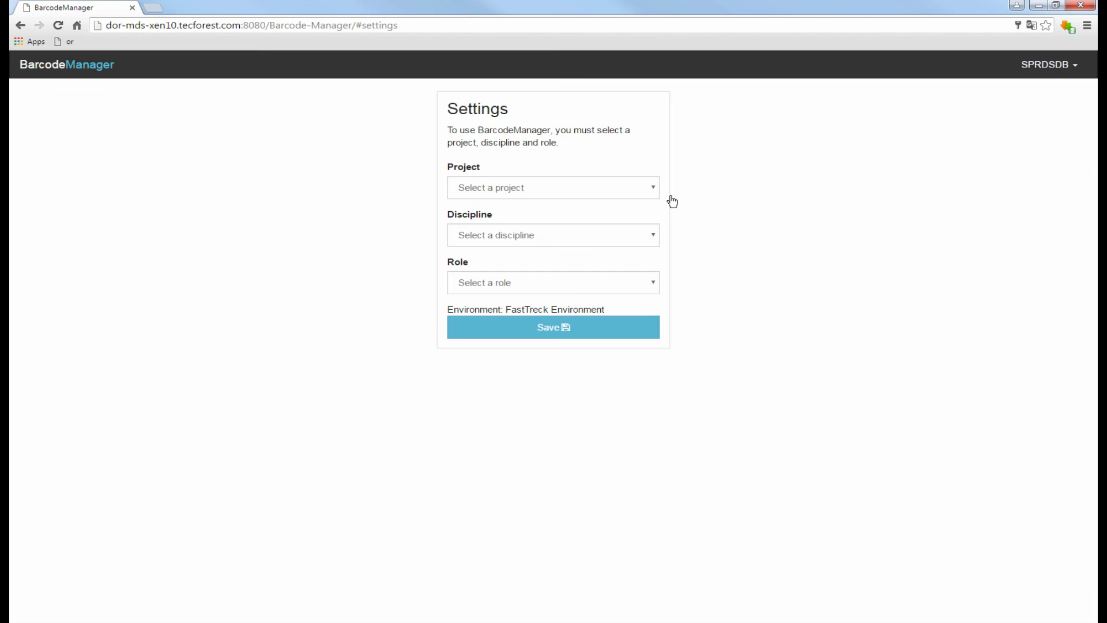
pyautogui.click(553, 186)
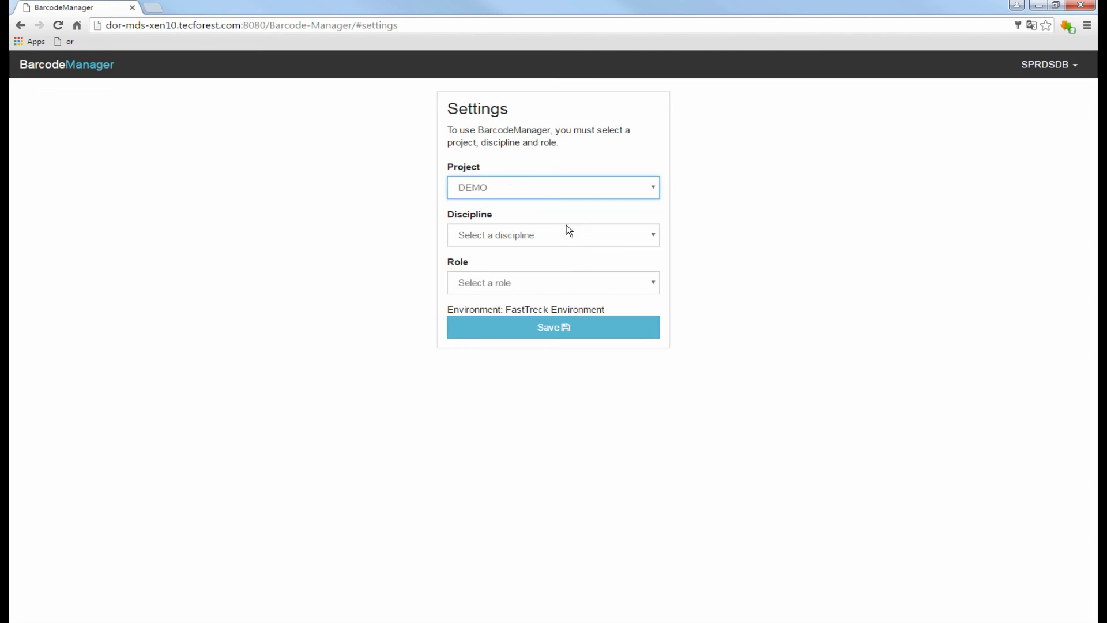
pyautogui.click(553, 235)
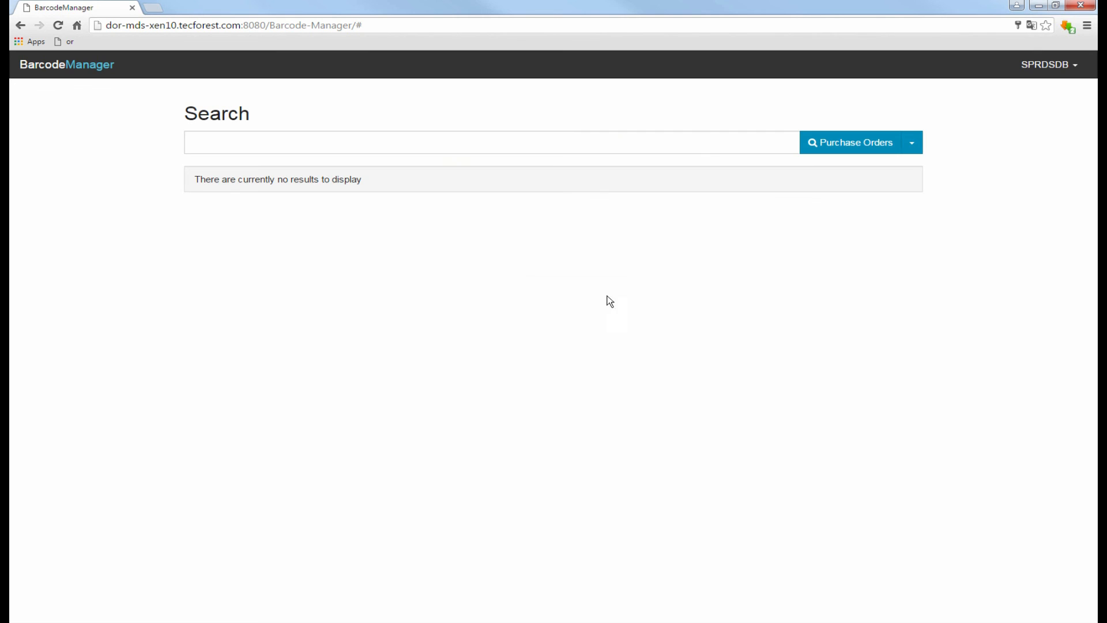
# Search purchase orders for GH and bring up printing options for GH_HEXAGON.
pyautogui.click(490, 142)
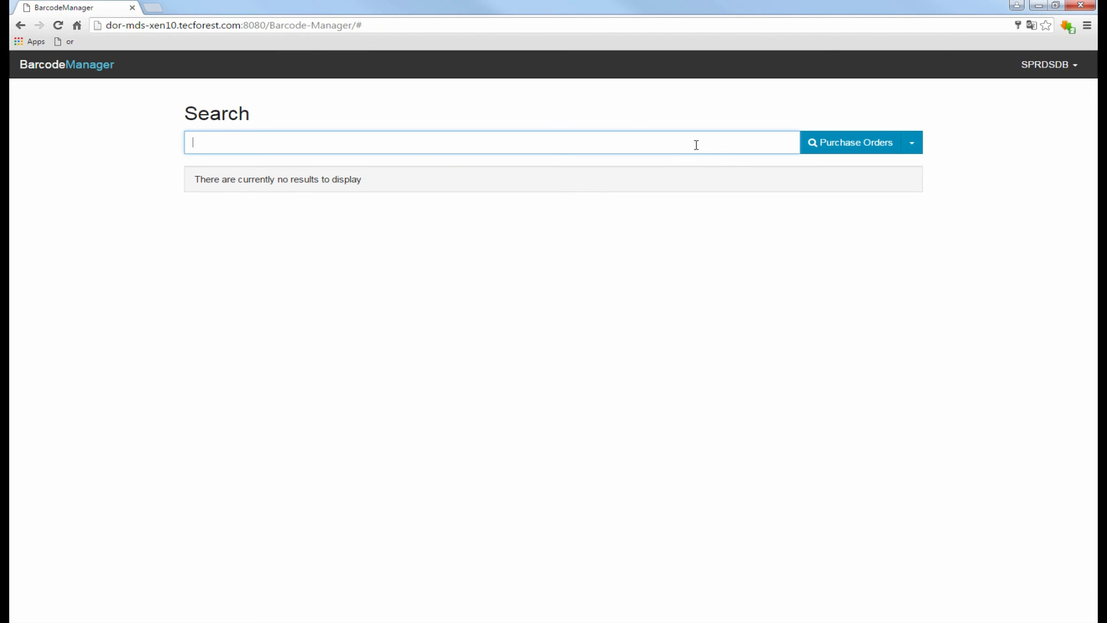
pyautogui.write('GH')
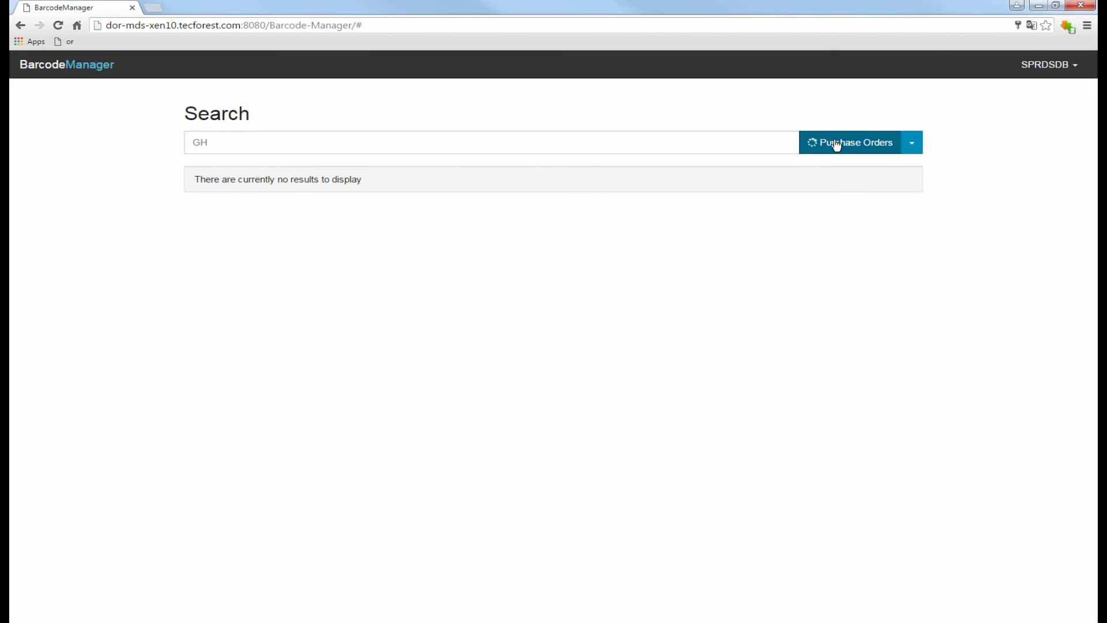
pyautogui.click(850, 142)
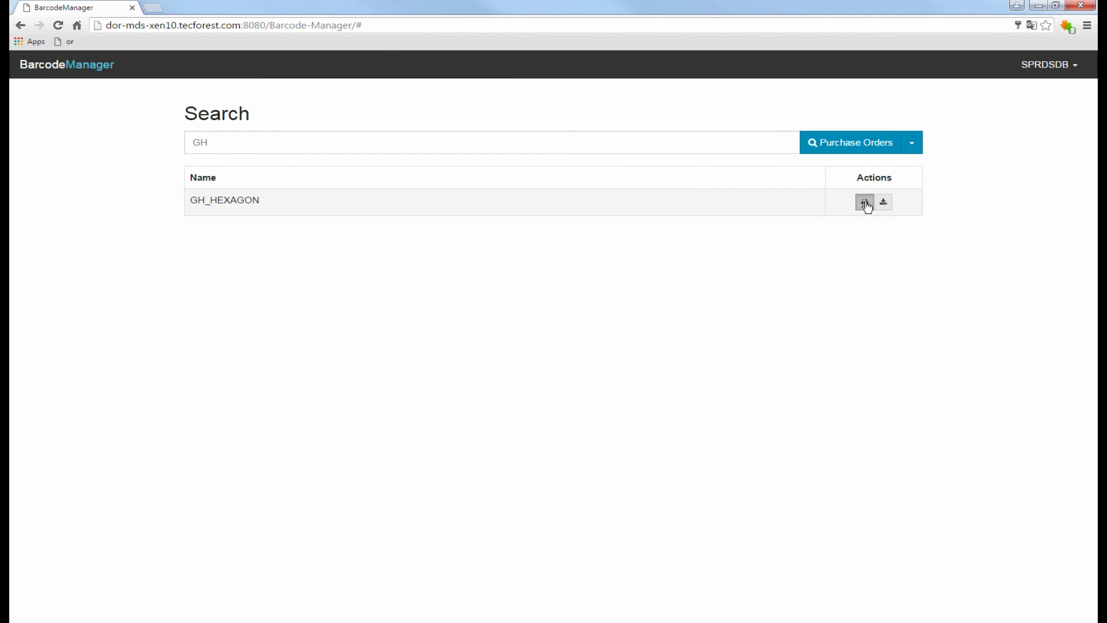
pyautogui.click(865, 201)
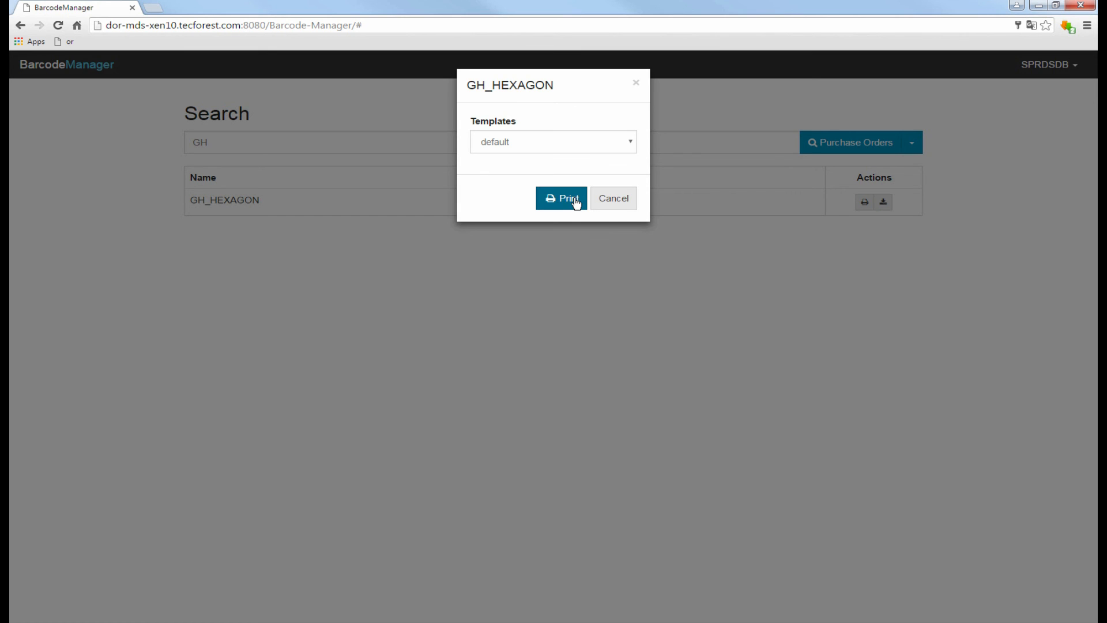
# Print the GH_HEXAGON barcode and QR label sheet with the default template and review it.
pyautogui.click(561, 198)
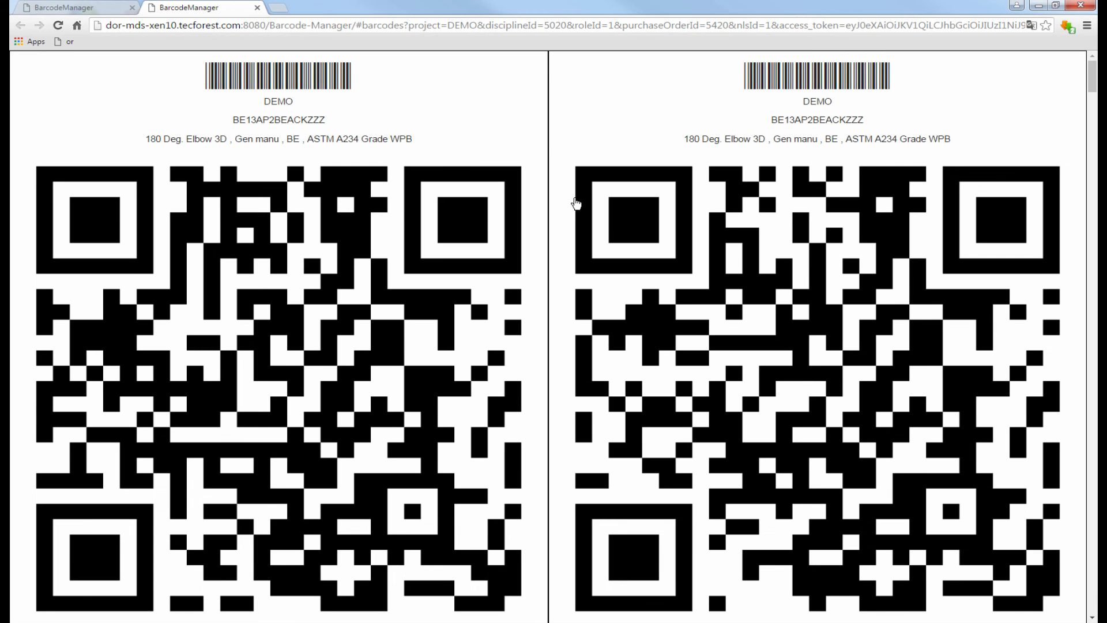
pyautogui.scroll(-3)
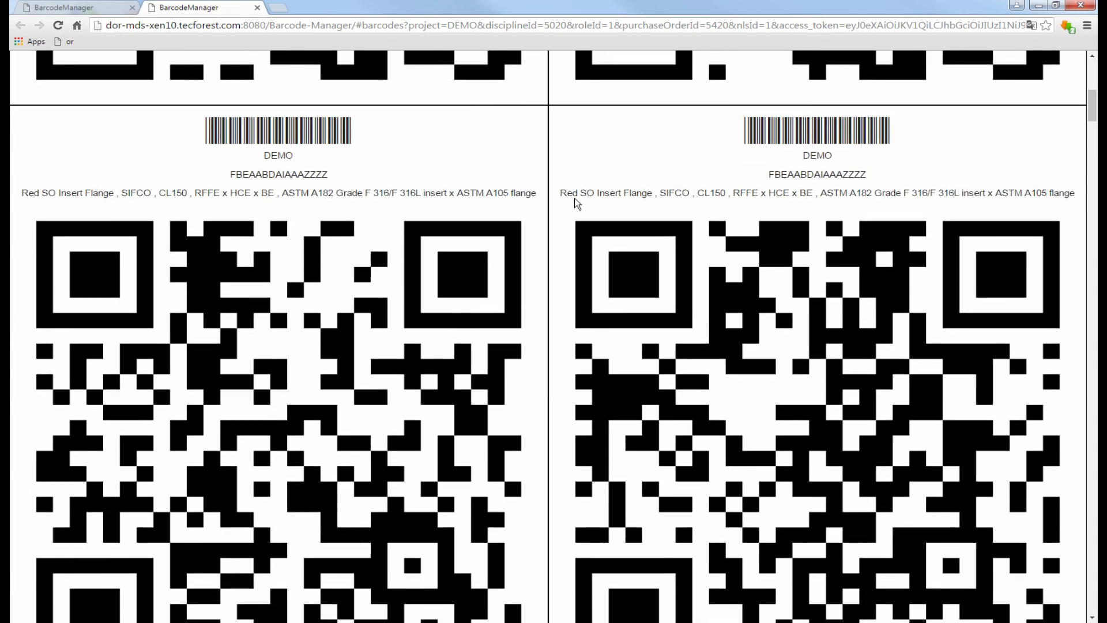
pyautogui.scroll(-3)
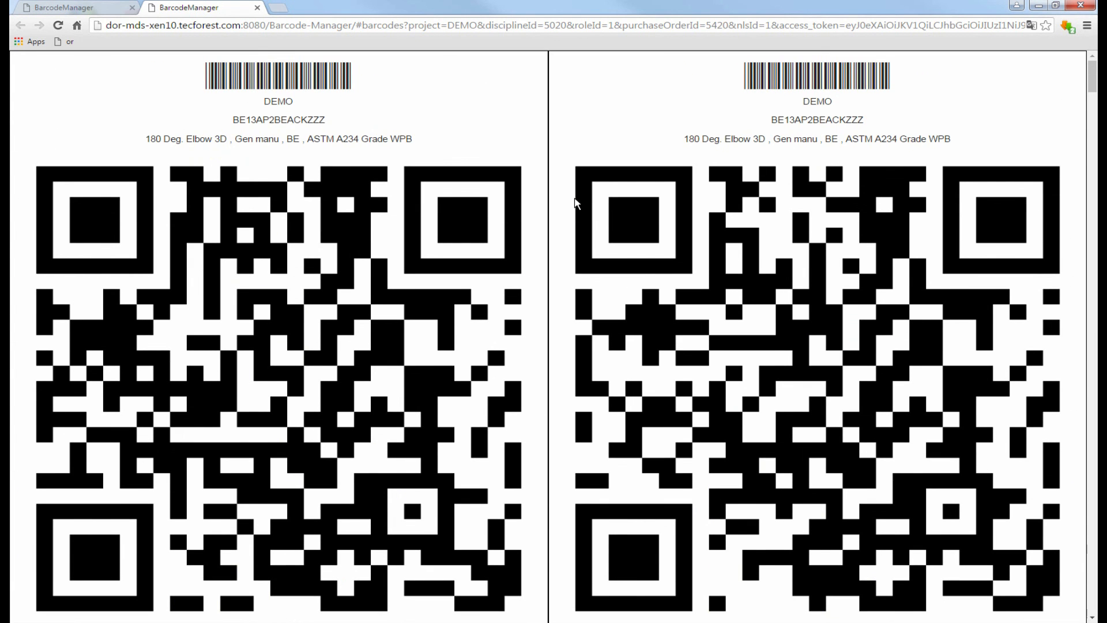
pyautogui.moveTo(398, 126)
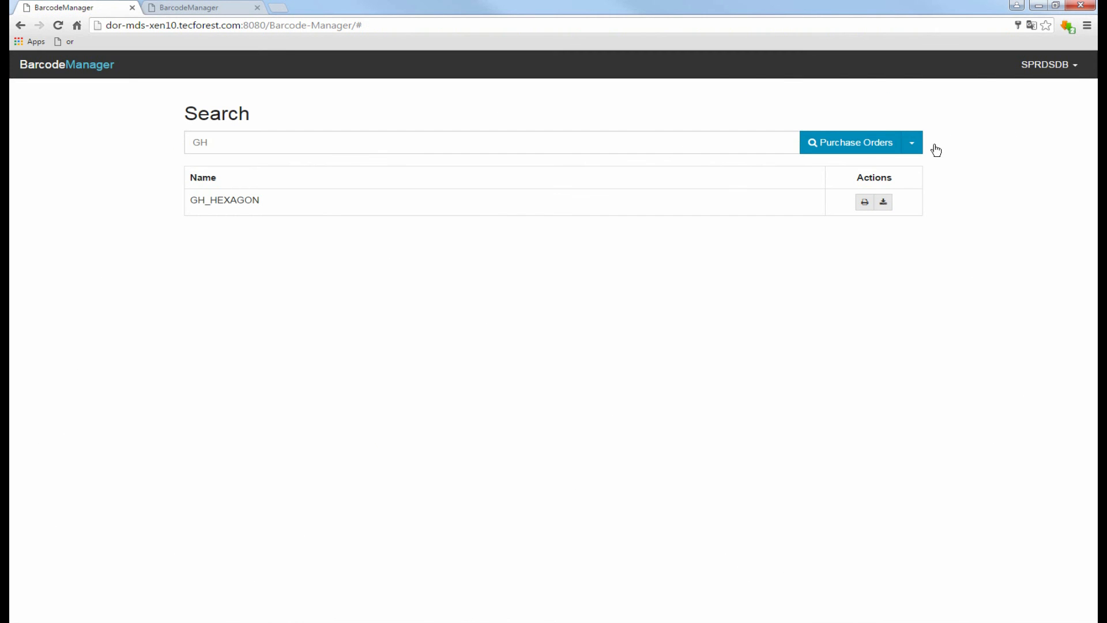
pyautogui.click(1048, 64)
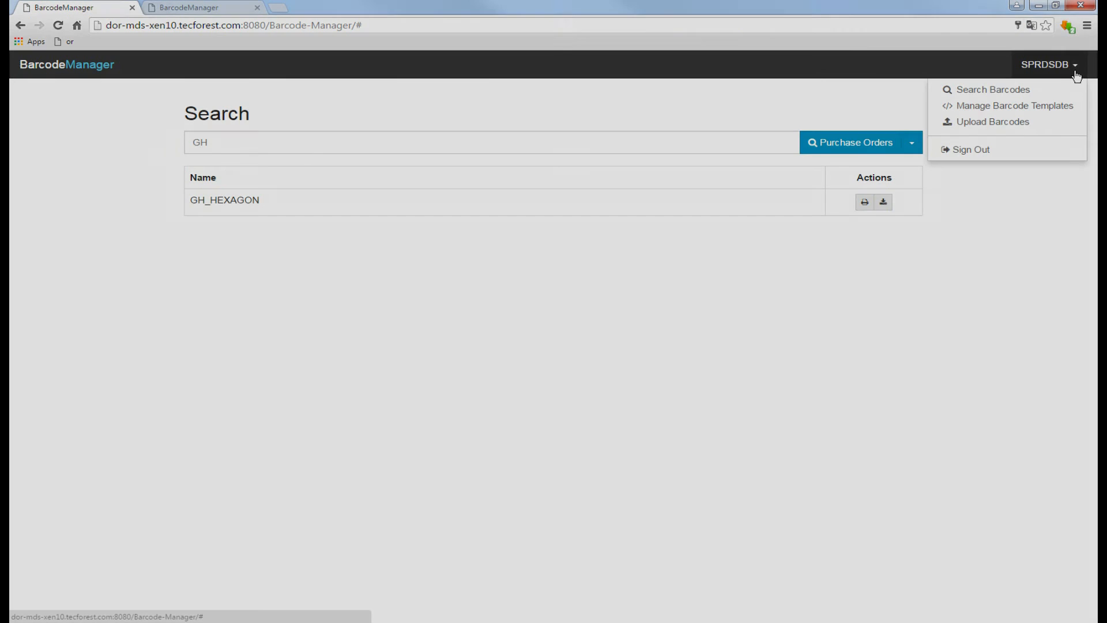